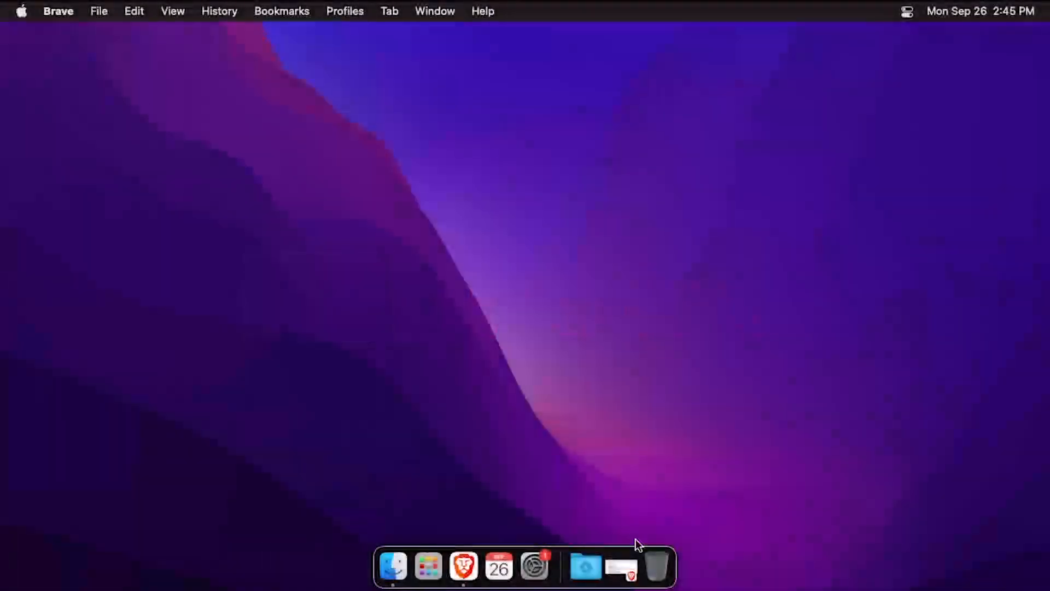
- Bring Brave forward showing the i12bretro macOS installation media tutorial
click(463, 566)
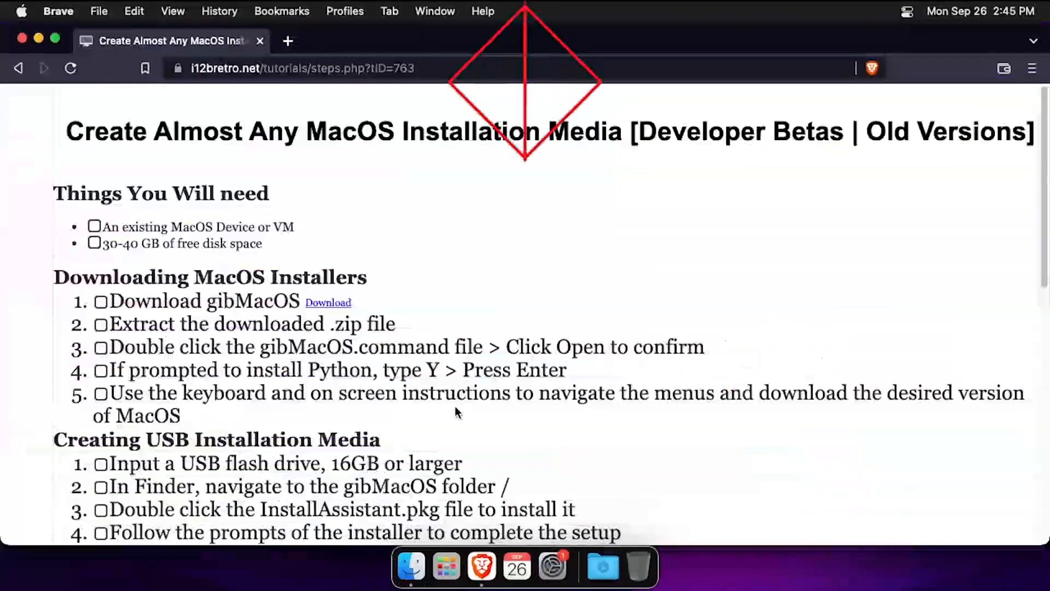
- Download the gibMacOS GitHub repository as gibMacOS-master.zip into Downloads
click(328, 302)
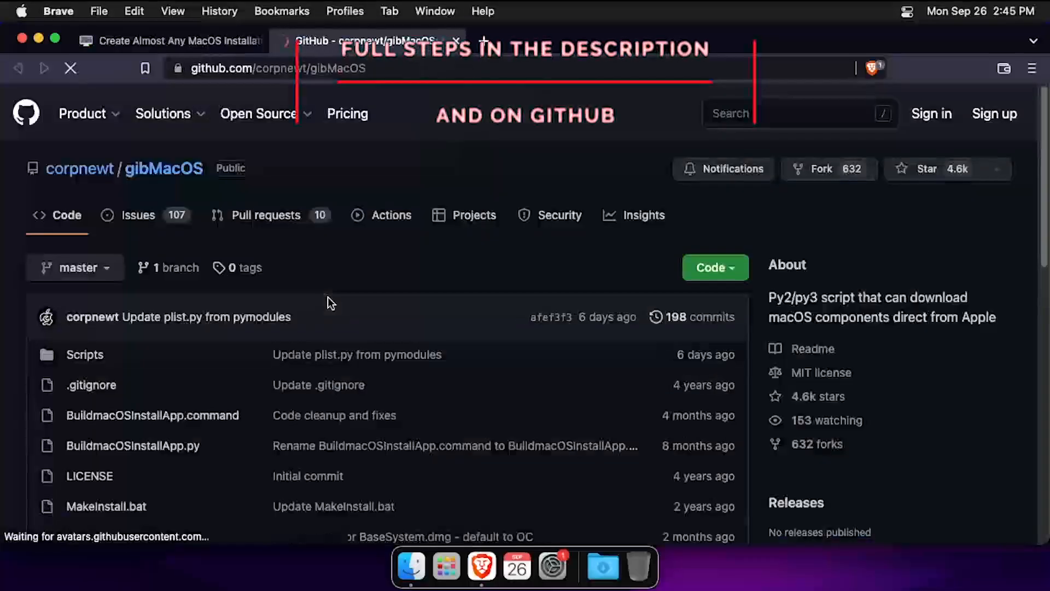
click(715, 267)
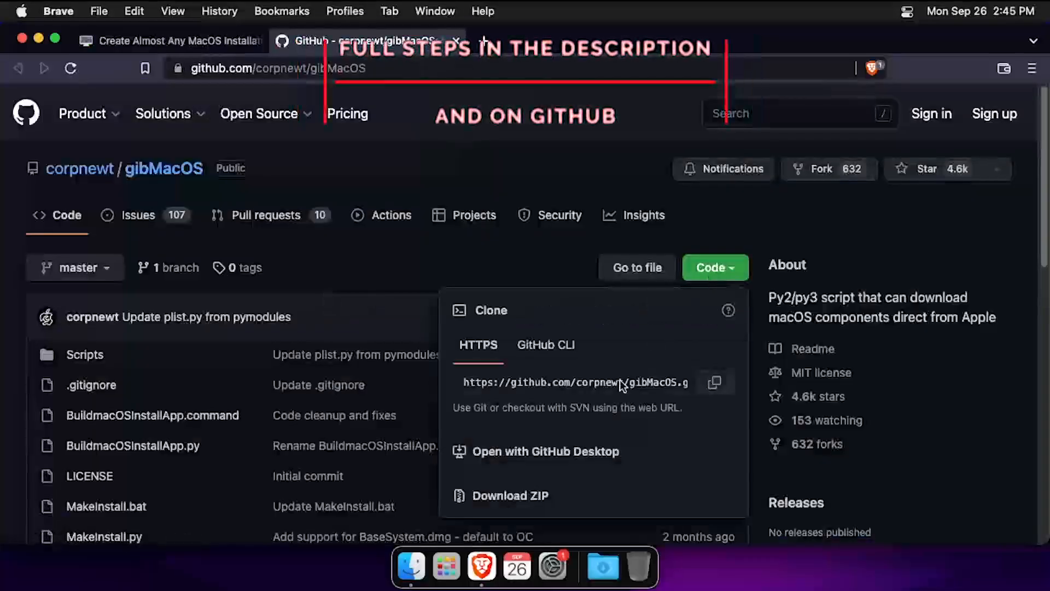
click(510, 494)
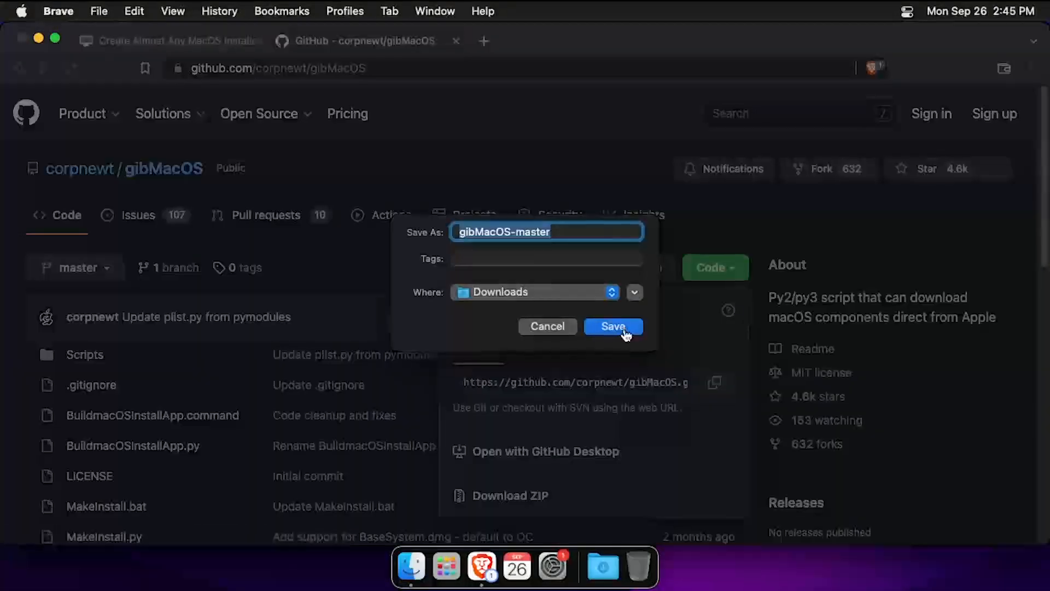
click(612, 326)
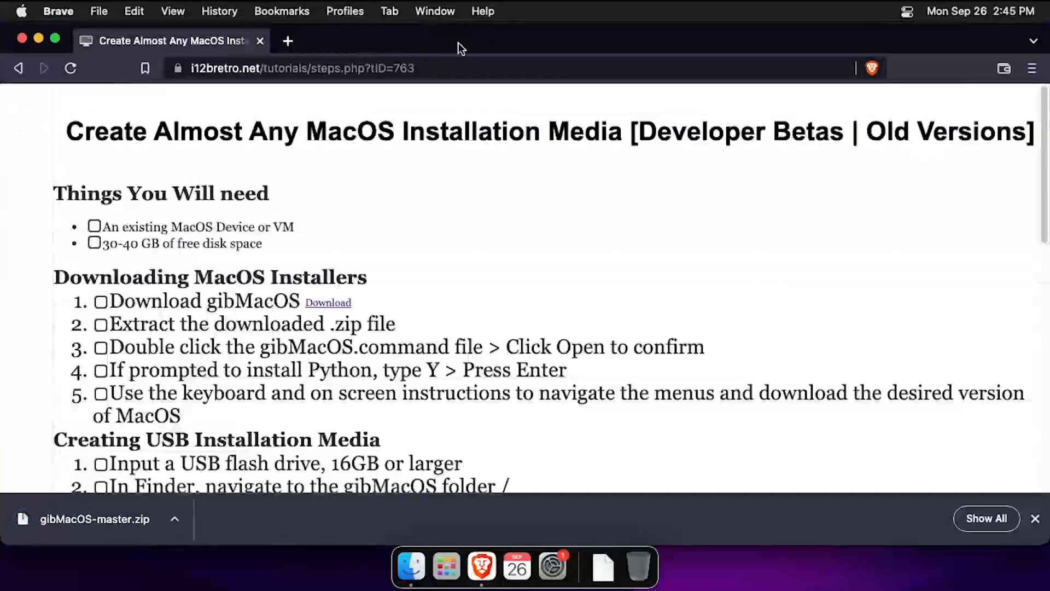
- Extract gibMacOS-master.zip in Downloads and enter the gibMacOS-master folder
click(175, 519)
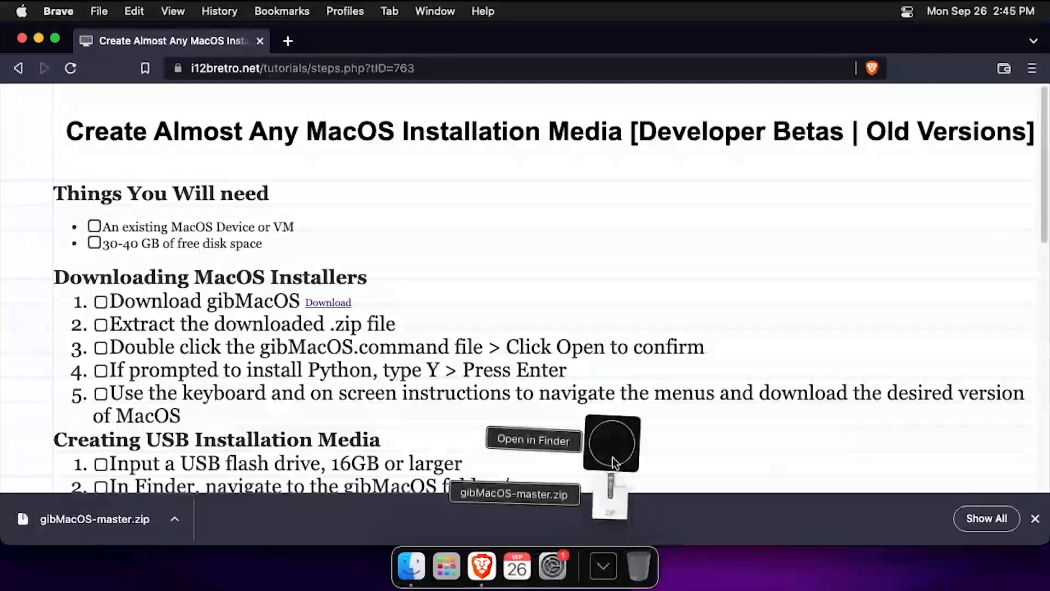
click(532, 439)
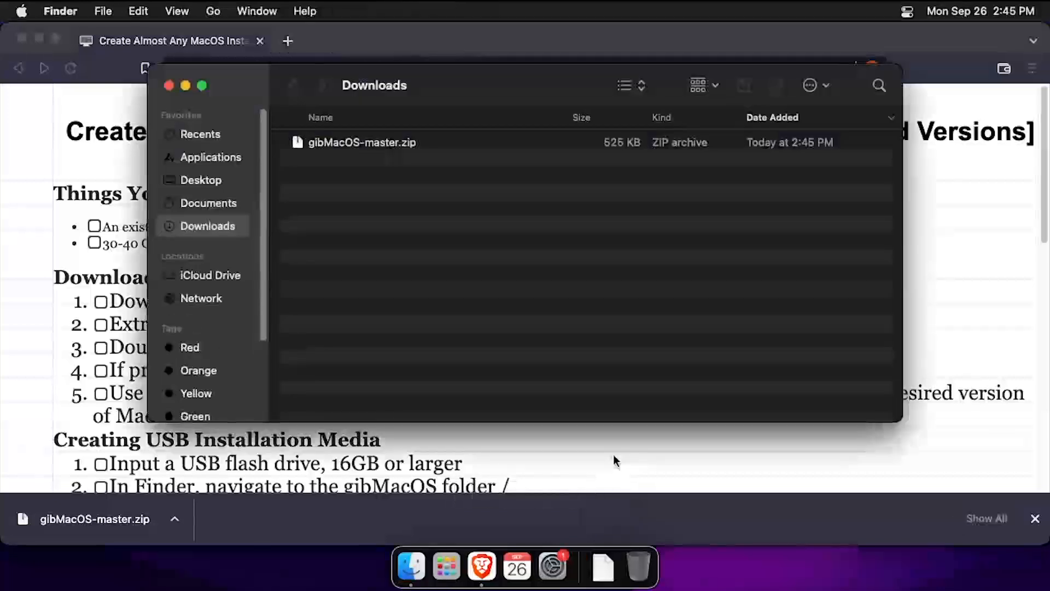
right_click(362, 142)
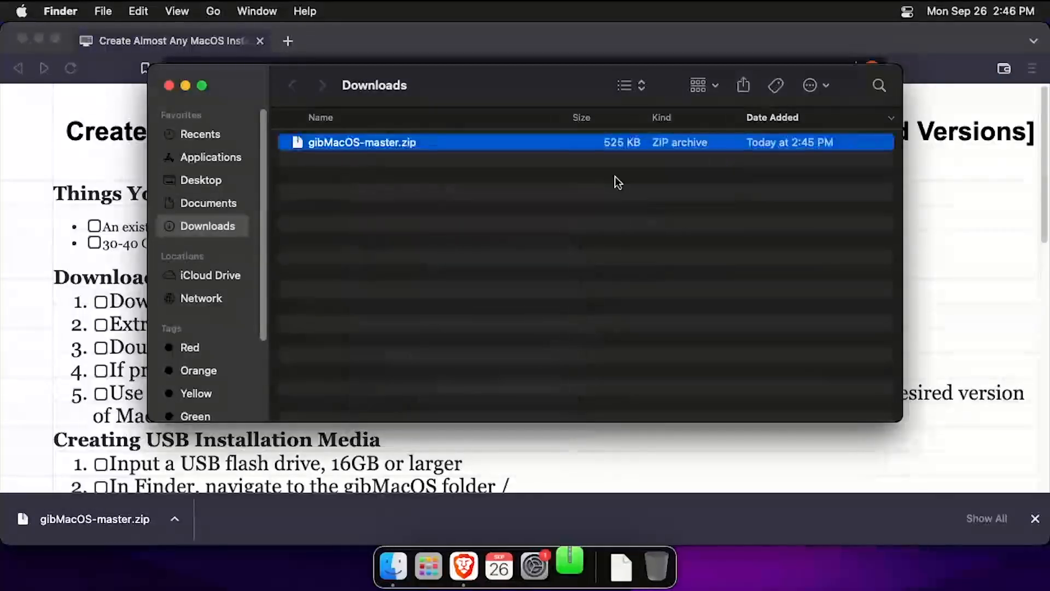
double_click(362, 142)
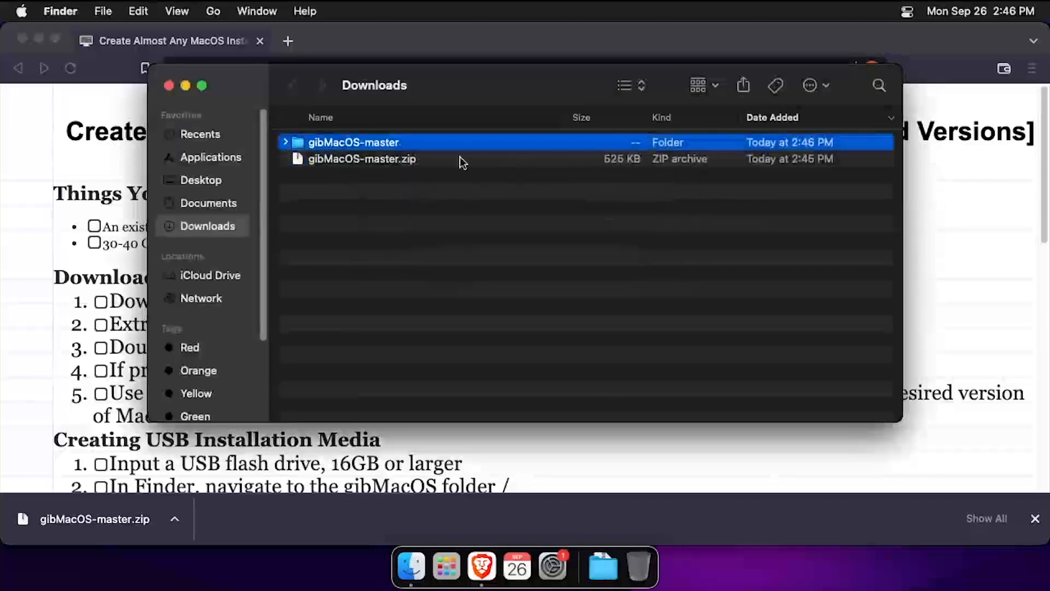
double_click(353, 143)
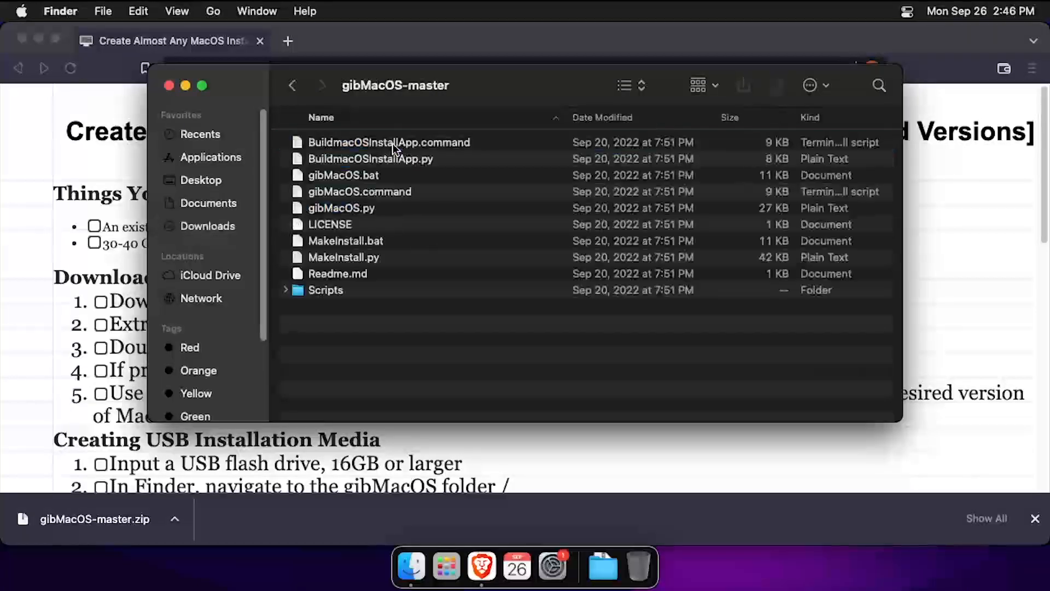
- Launch gibMacOS.command via right-click Open, confirming the unverified-developer warning
click(360, 192)
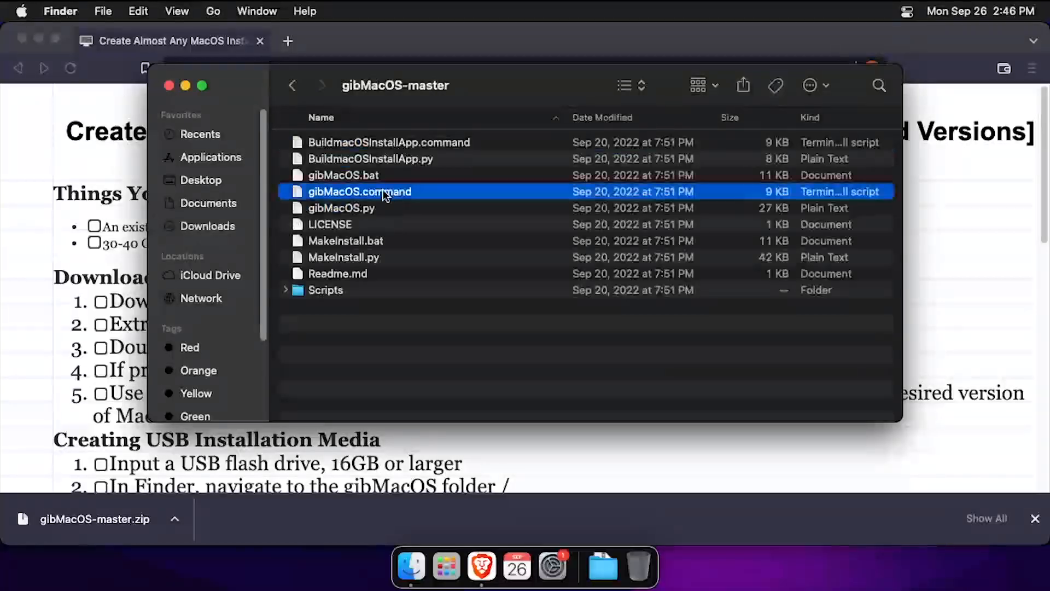
right_click(358, 192)
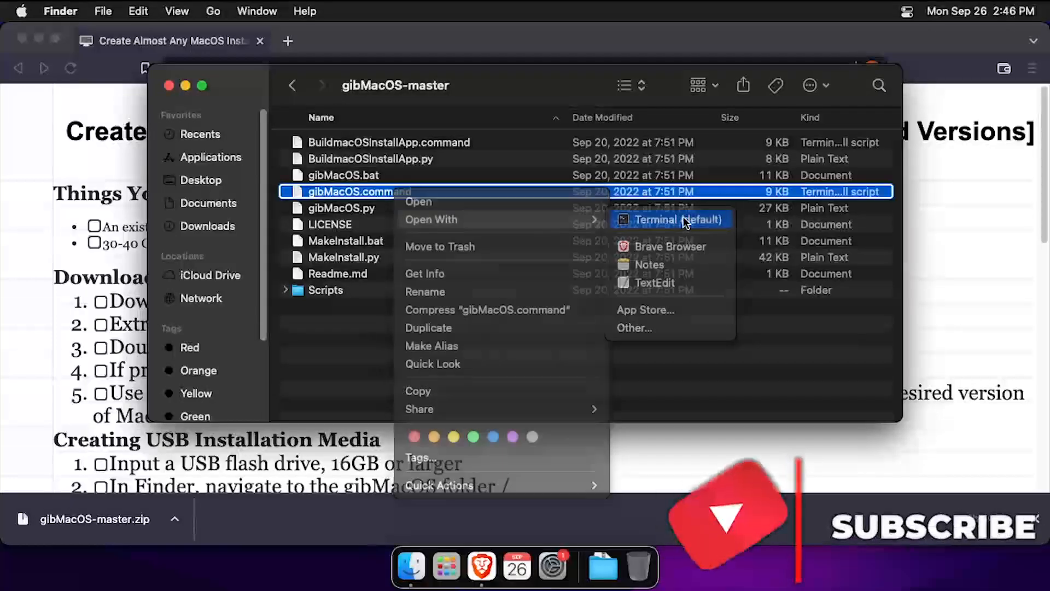
click(671, 220)
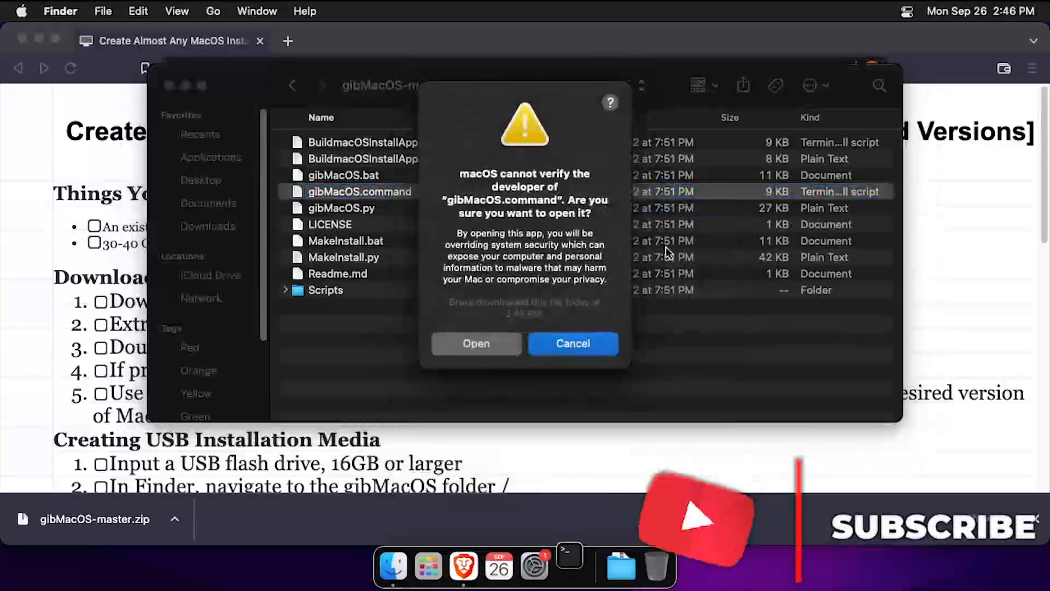
click(476, 343)
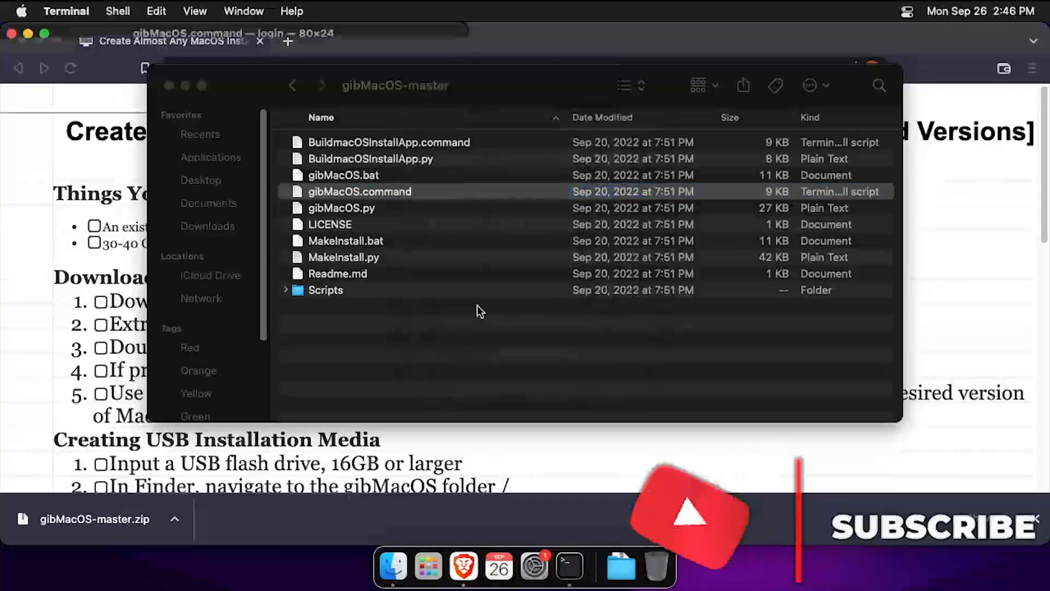
- Answer y so the gibMacOS script installs the latest Python 3
double_click(359, 190)
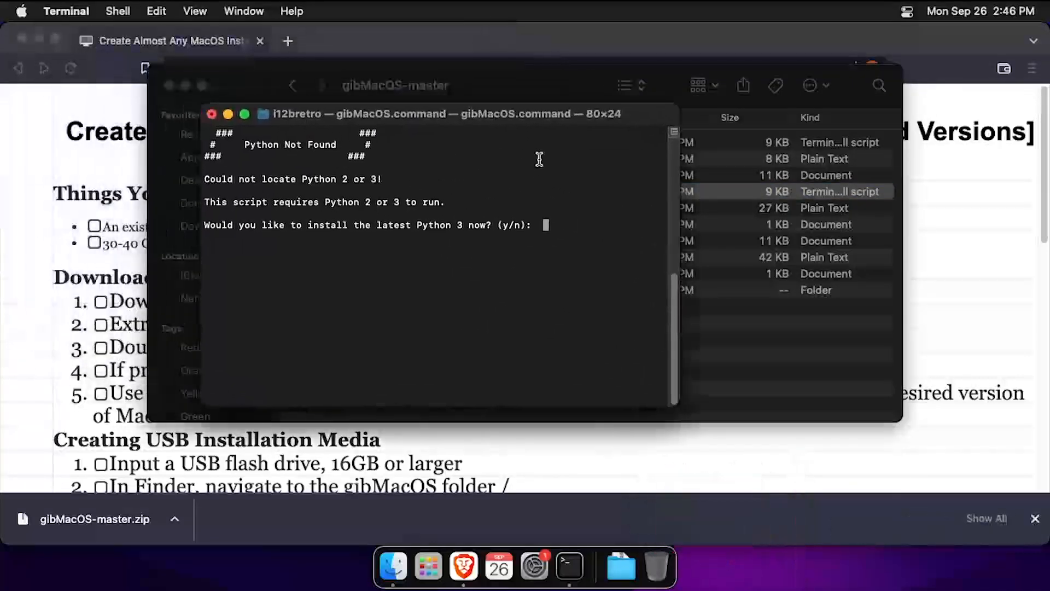
text(y)
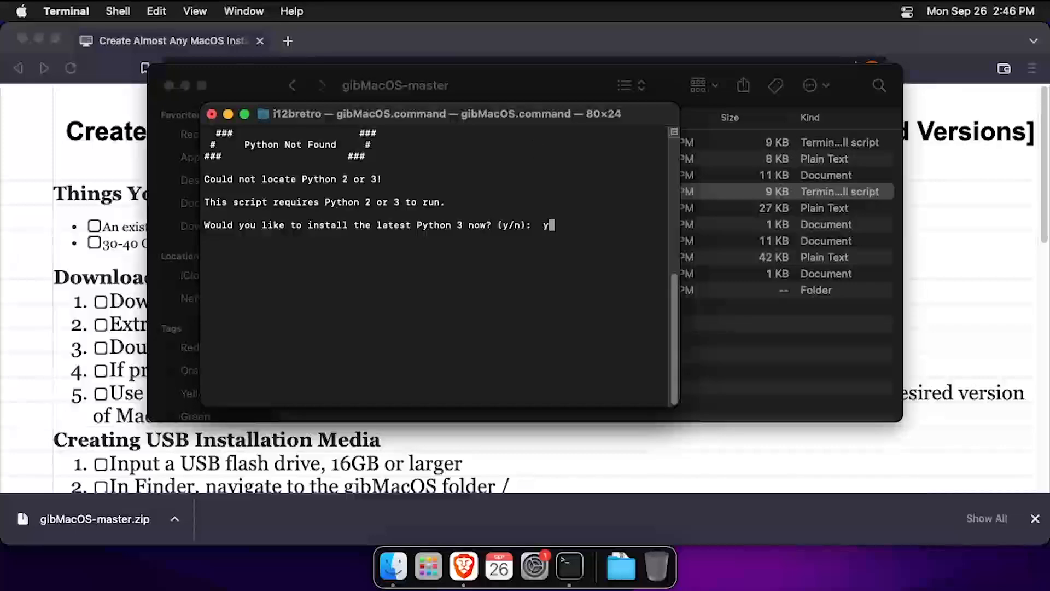
key(Return)
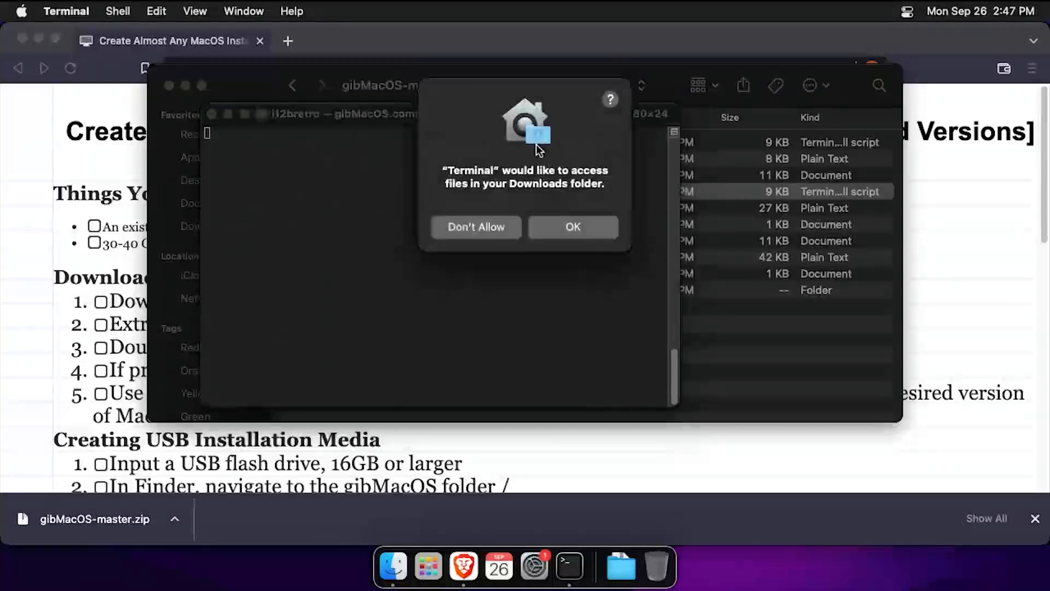
mouse_move(572, 186)
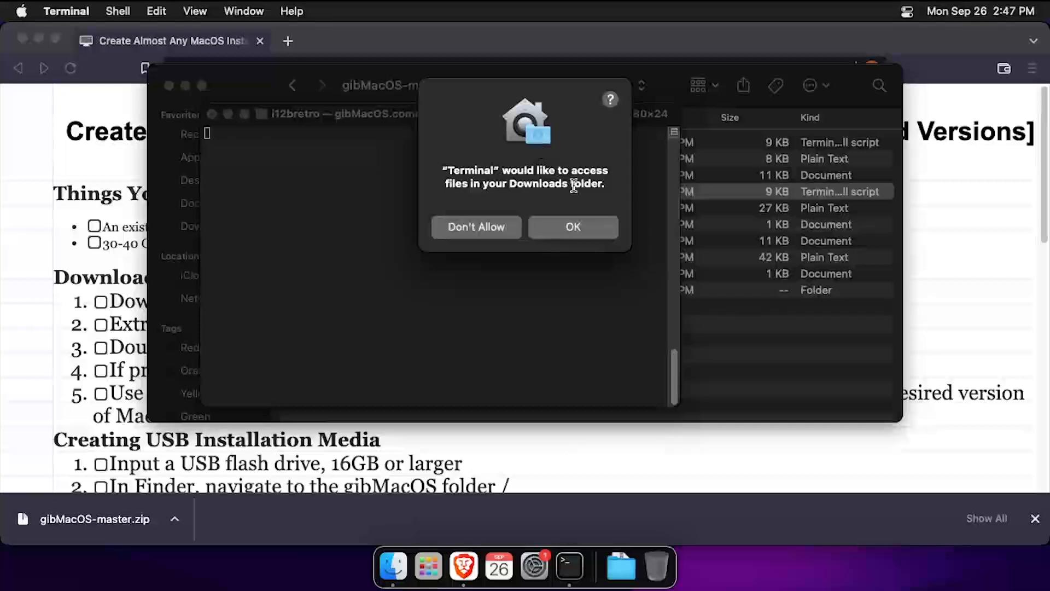
- Allow Downloads access and switch gibMacOS to the developer catalog (option 4), listing Ventura beta 13.0
click(572, 227)
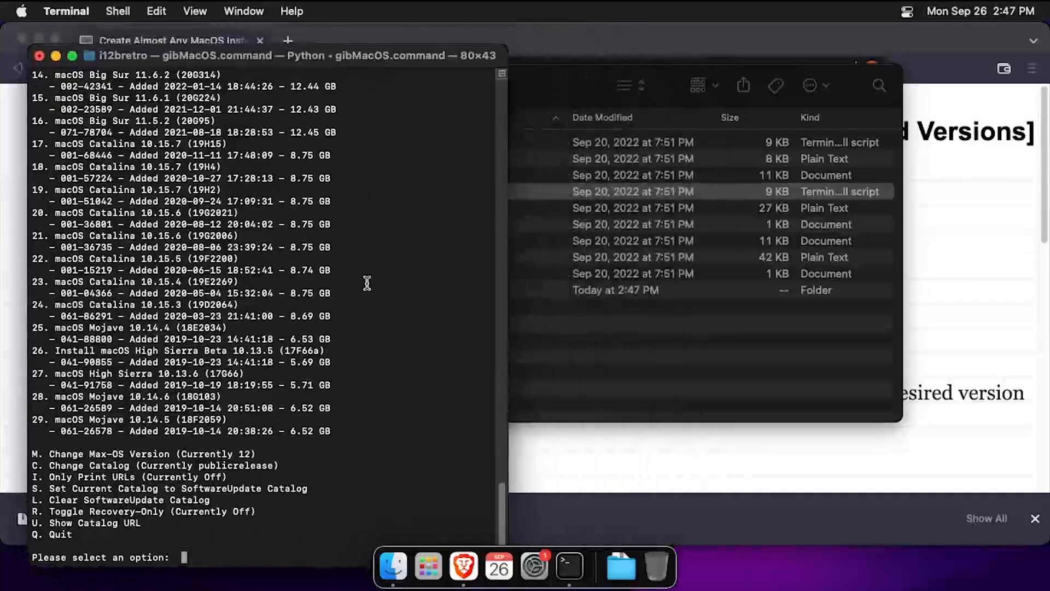
text(S)
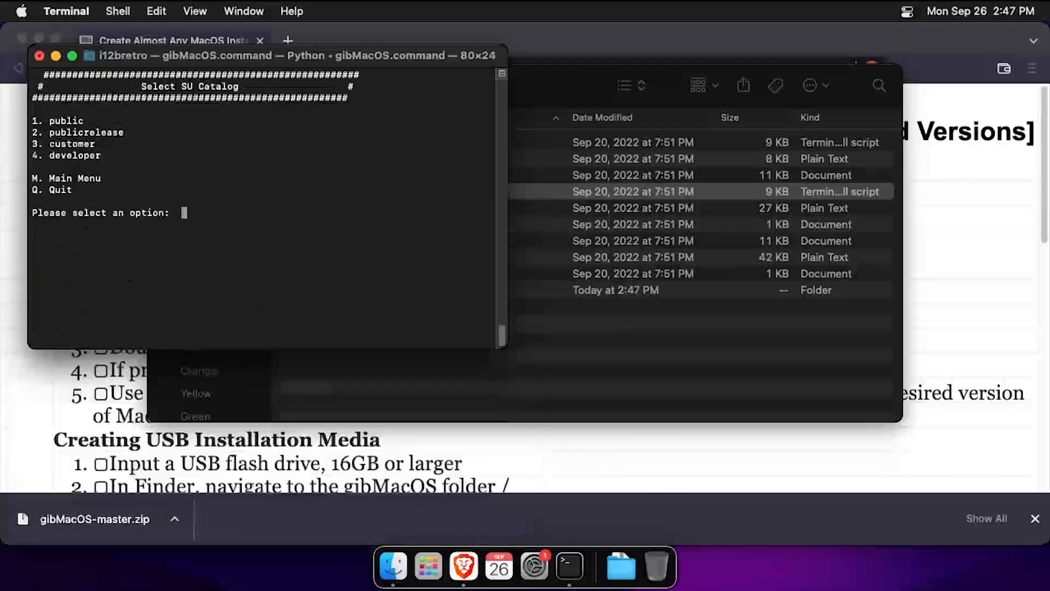
text(4)
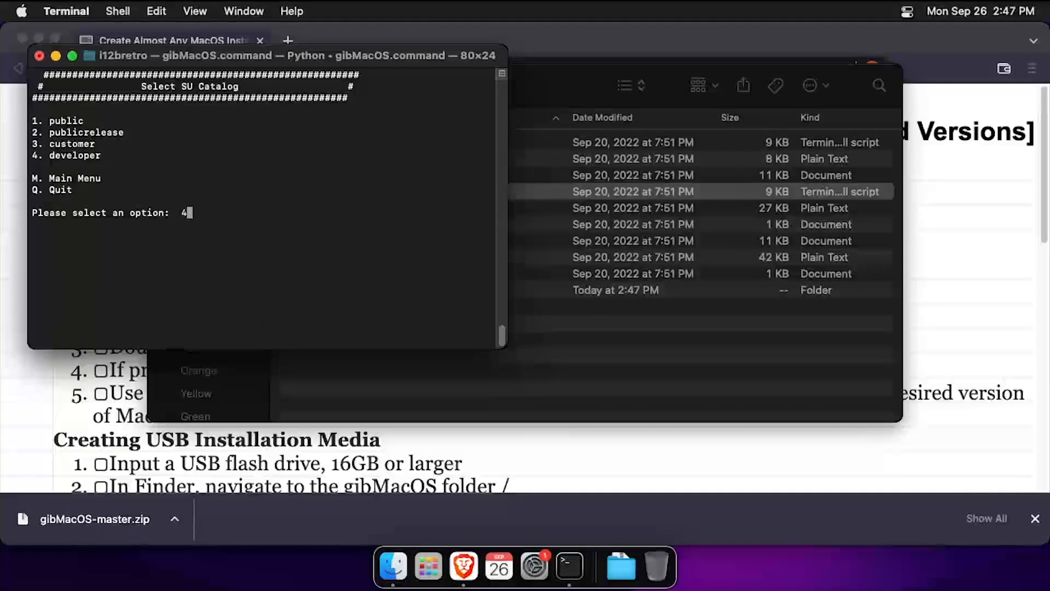
key(Return)
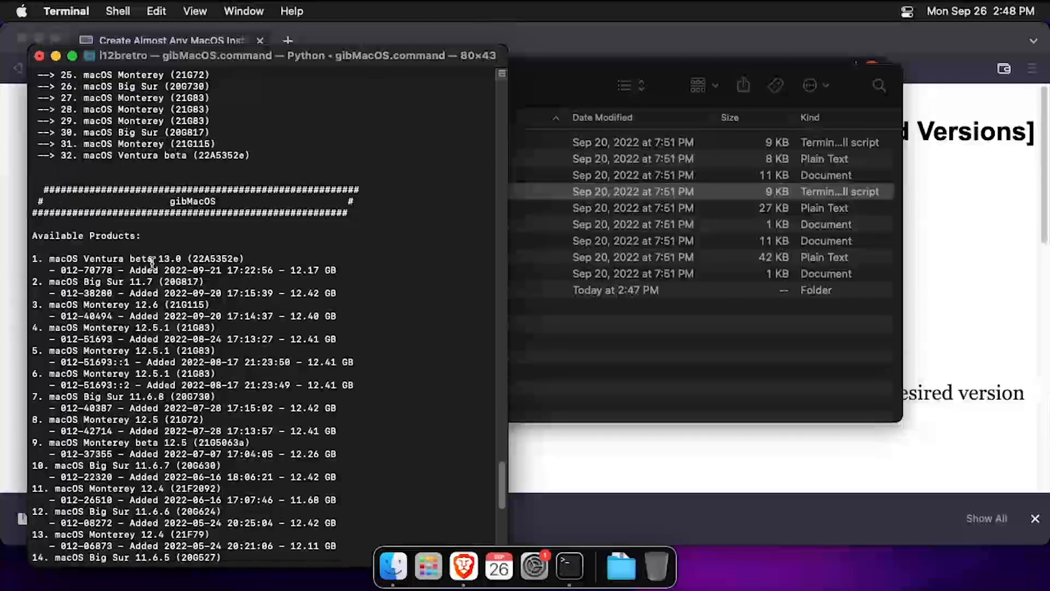
double_click(91, 258)
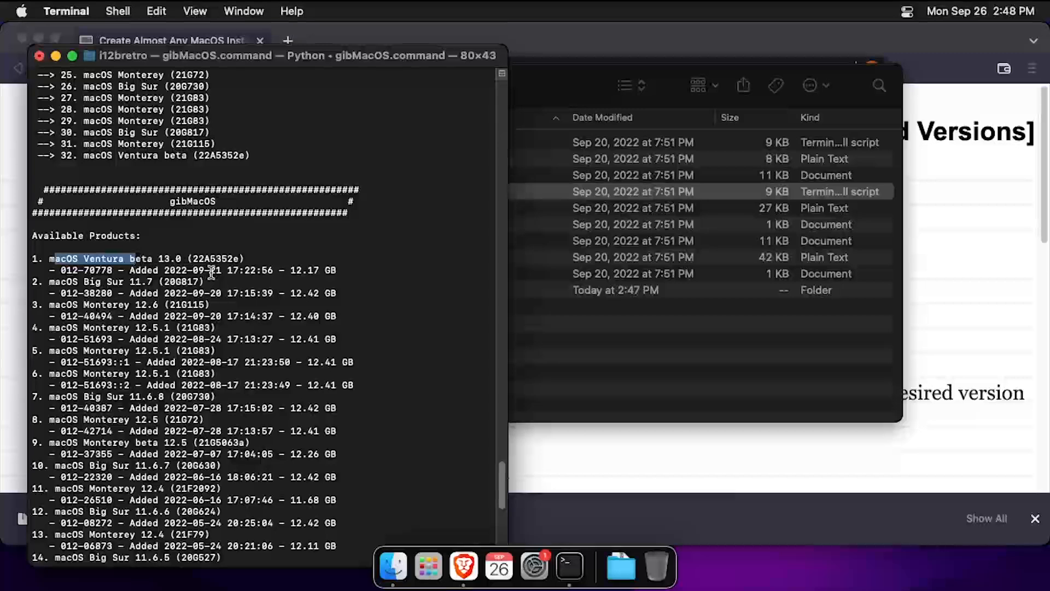
- Download product 1, macOS Ventura beta 13.0 (22A5352e), then quit the script
text(1)
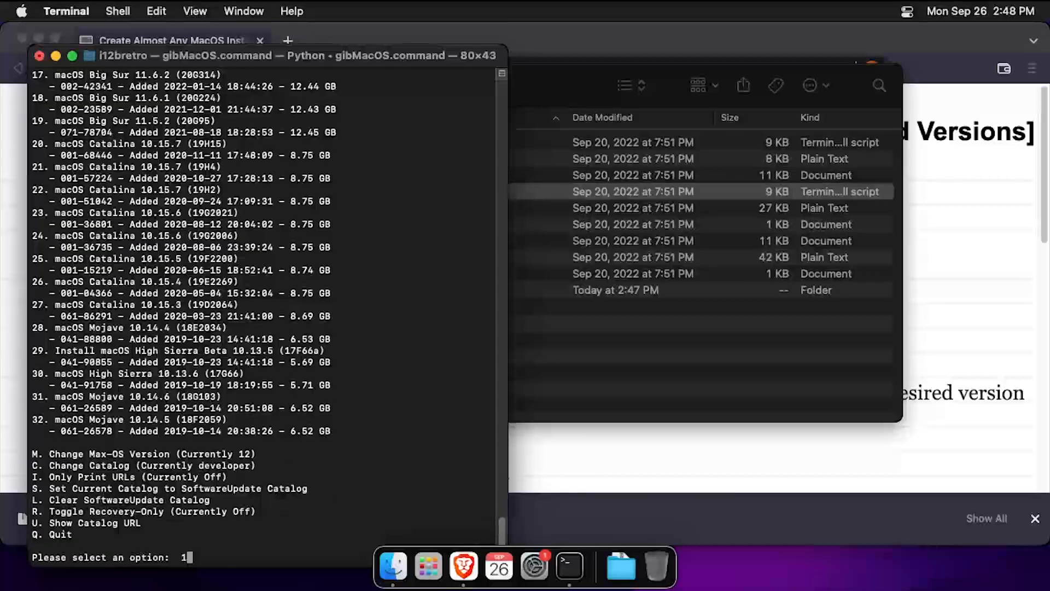
key(Return)
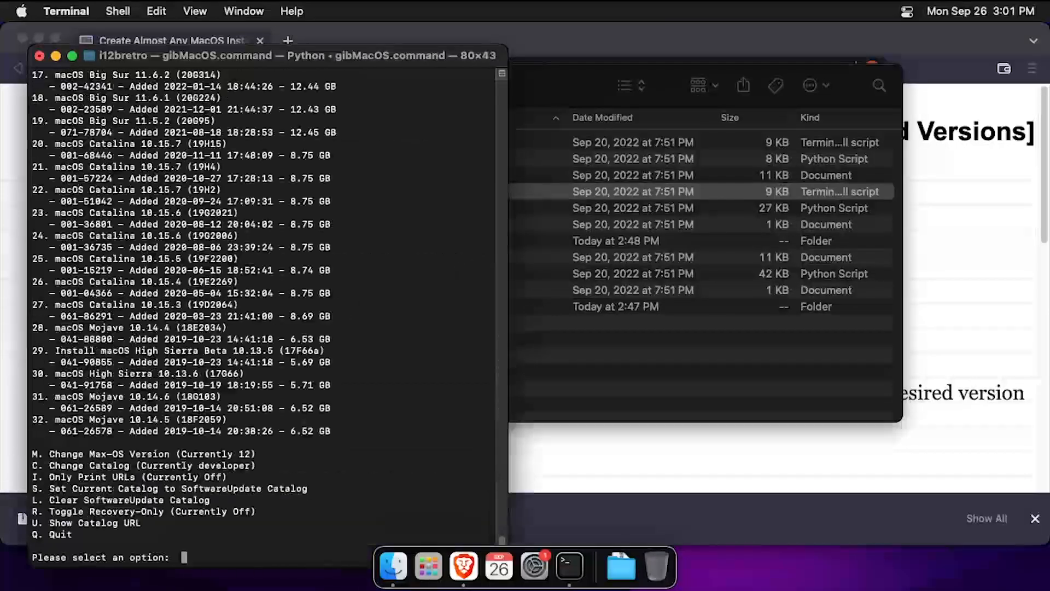
text(q)
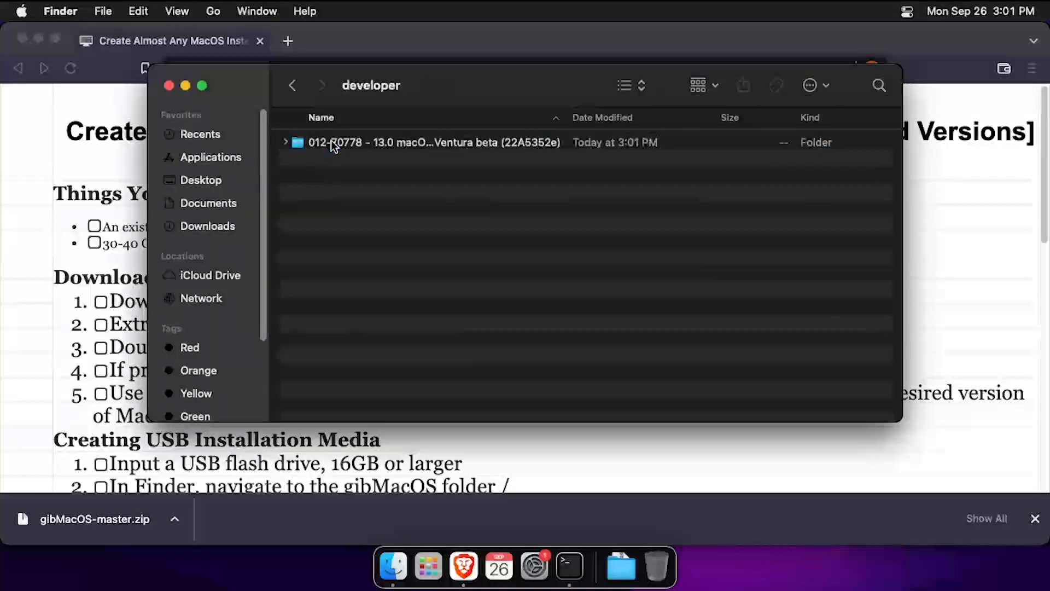
- Open the Ventura beta download folder and launch InstallAssistant.pkg
double_click(434, 142)
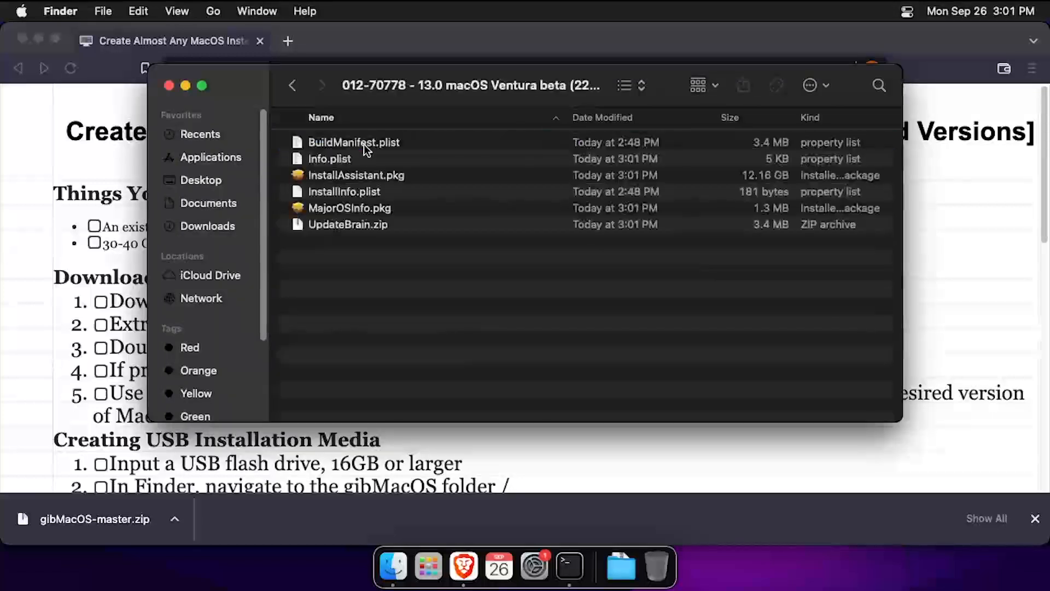
double_click(355, 175)
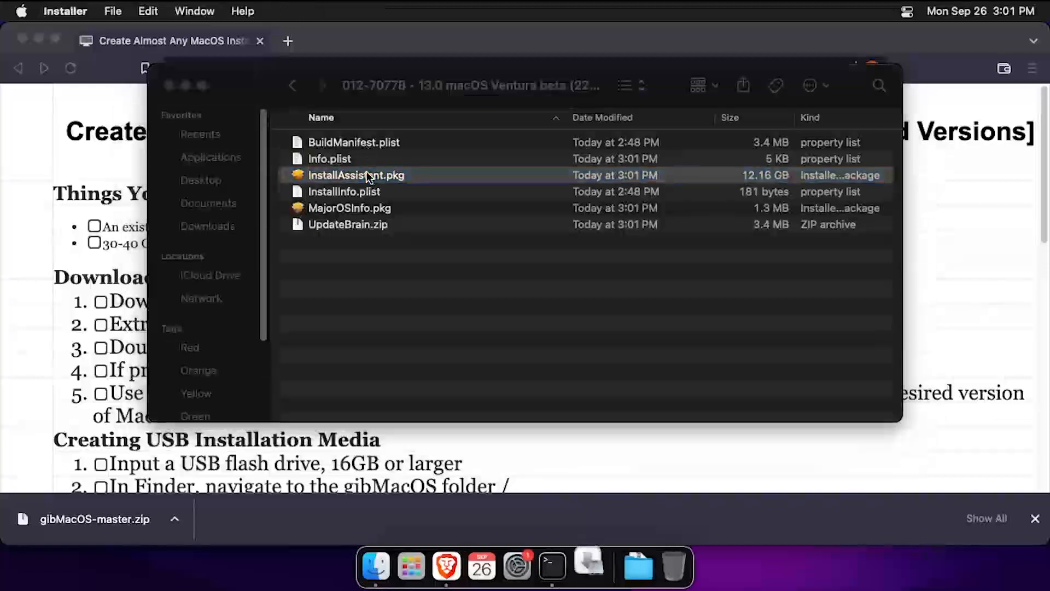
- Install InstallAssistant on the MacOS disk, authorizing with the password, and close the installer
double_click(355, 175)
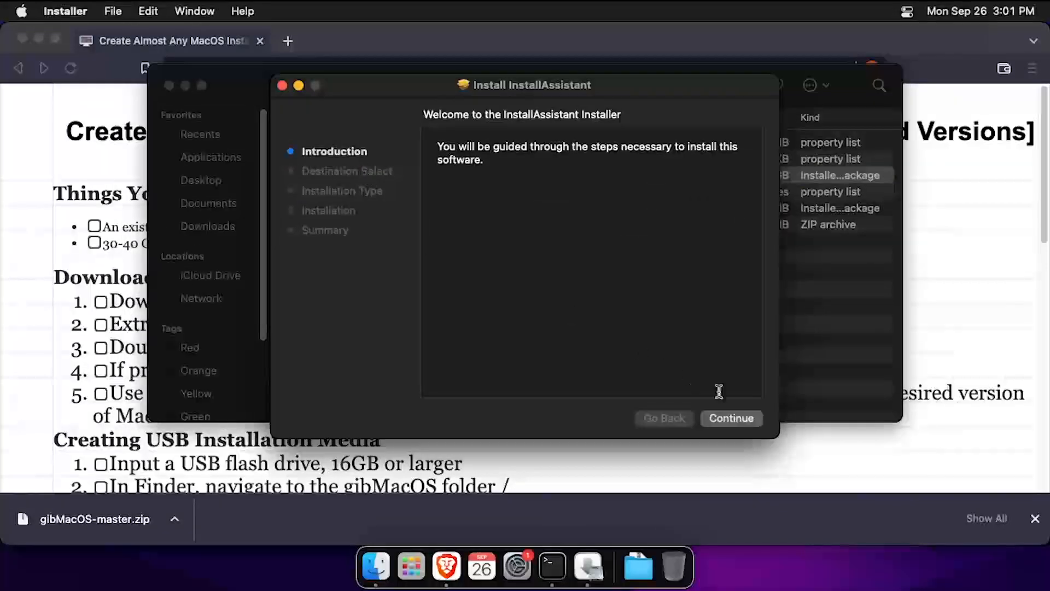
click(731, 418)
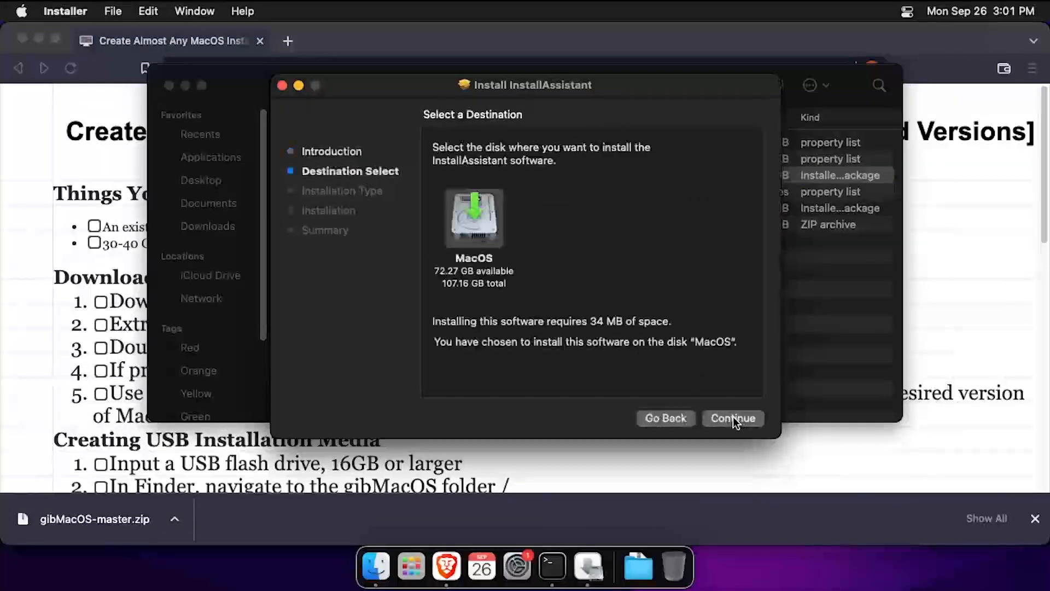
click(732, 418)
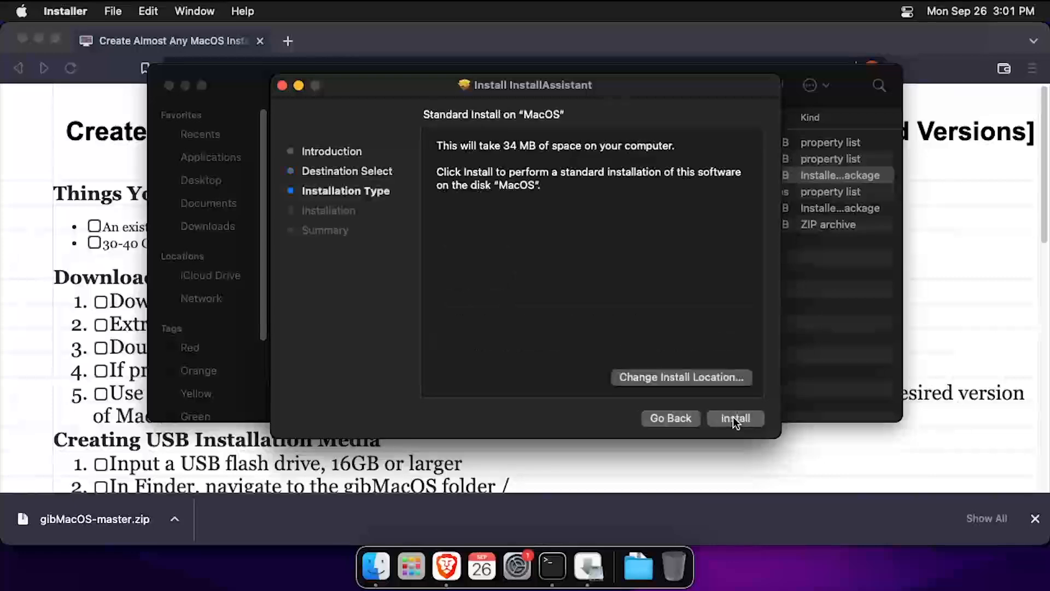
click(735, 418)
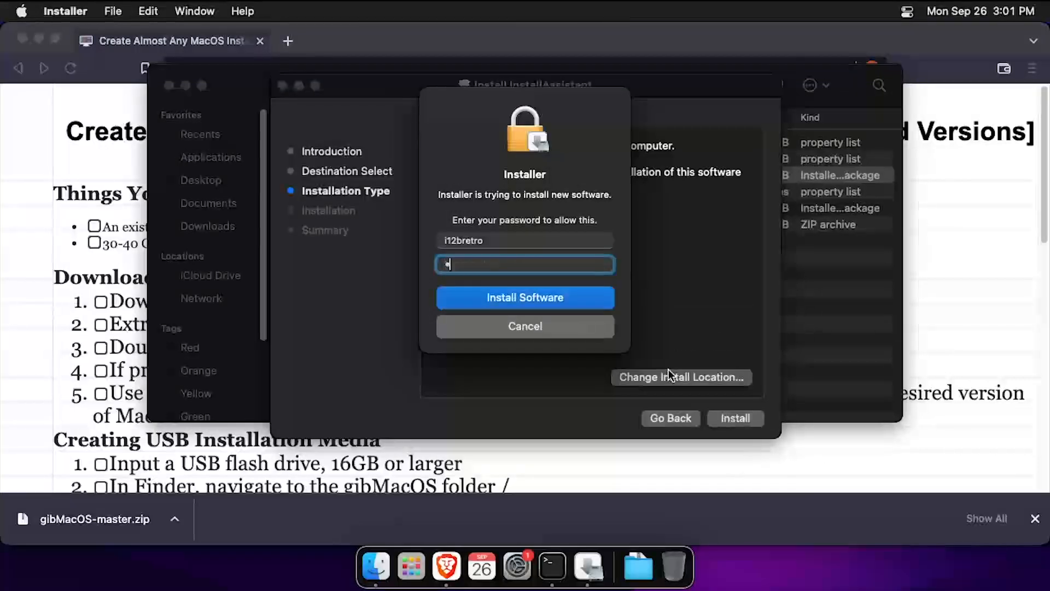
text(password)
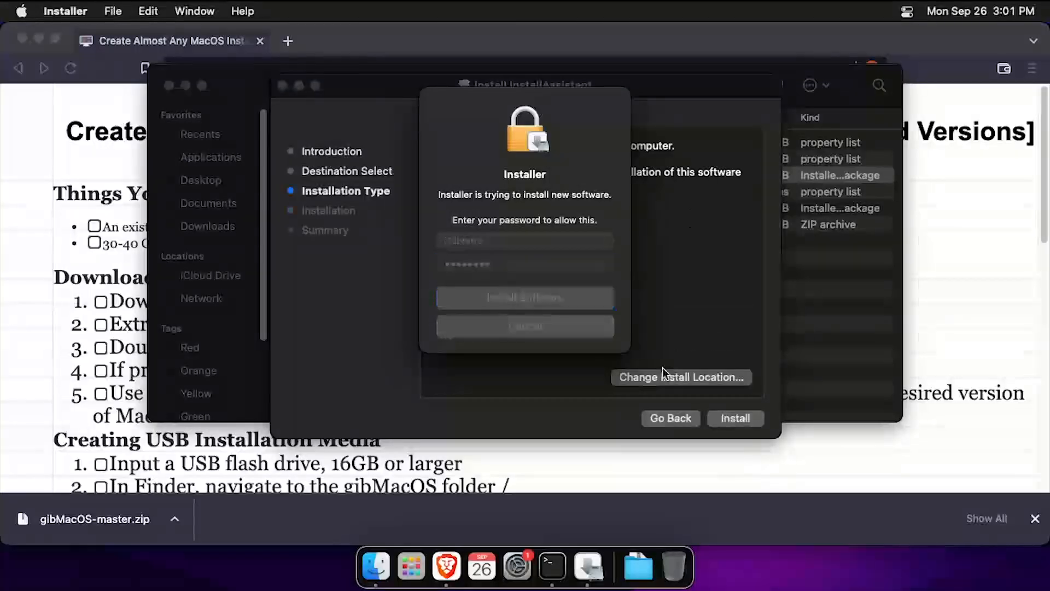
click(525, 297)
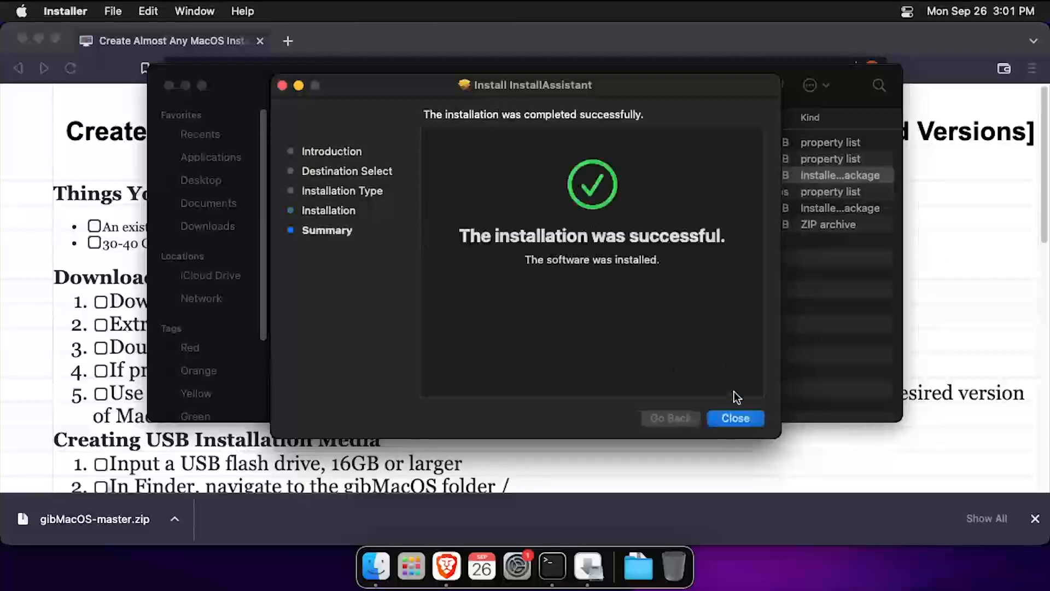
click(735, 418)
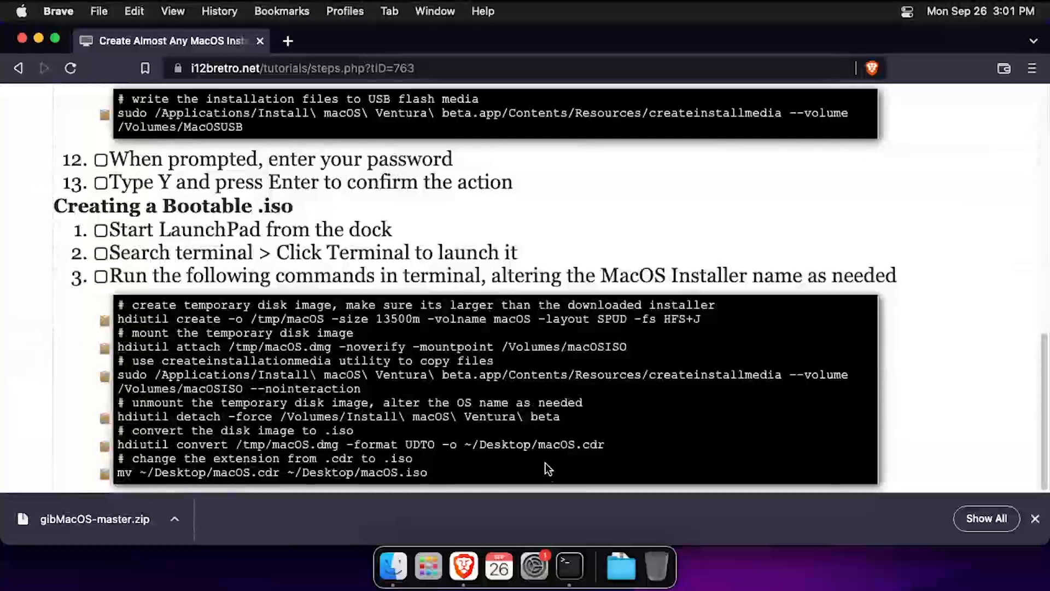
- Open a fresh Terminal window beside the tutorial and copy its hdiutil create command
click(569, 565)
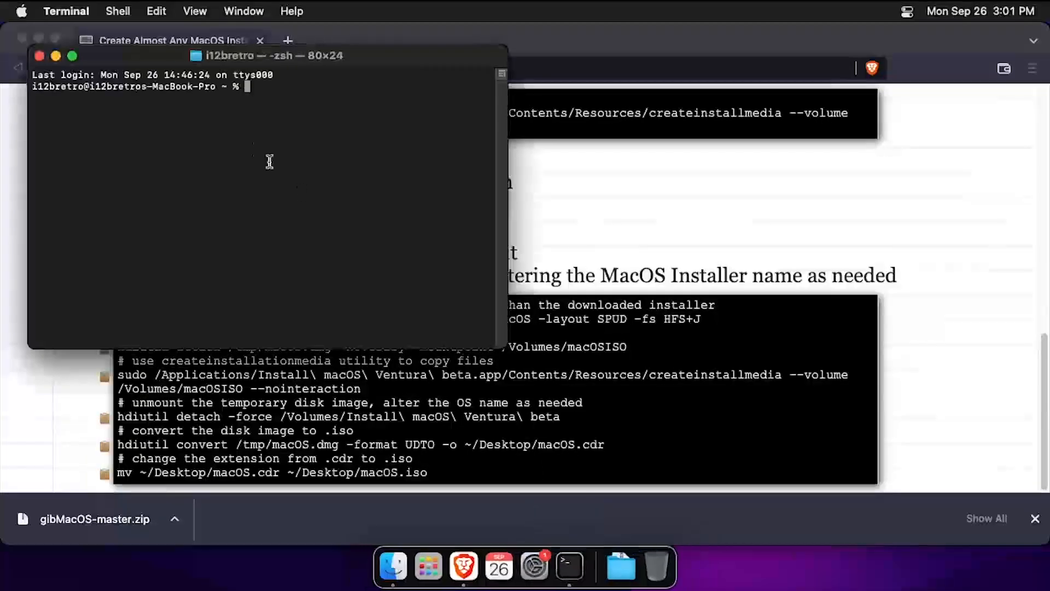
drag(266, 56, 574, 108)
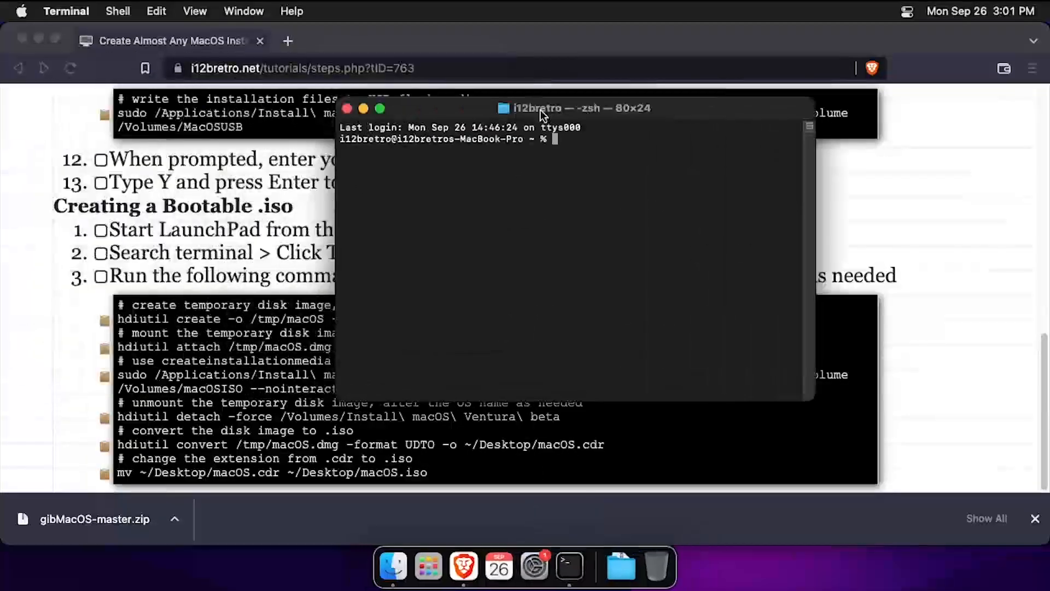
click(347, 108)
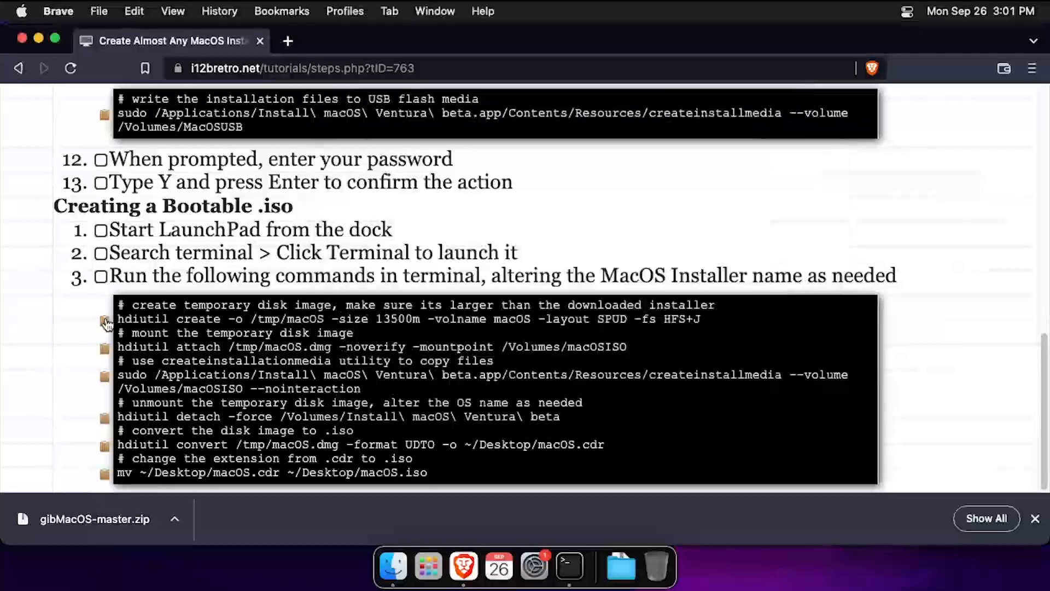
click(569, 565)
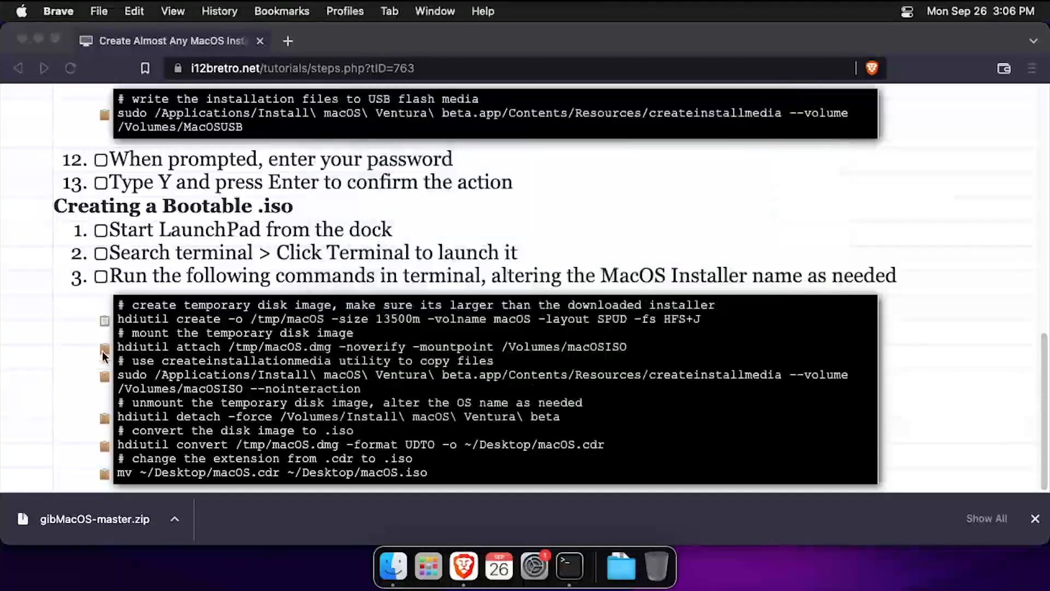
- Run the hdiutil attach command mounting /tmp/macOS.dmg and copy the macOS.cdr conversion command
click(569, 565)
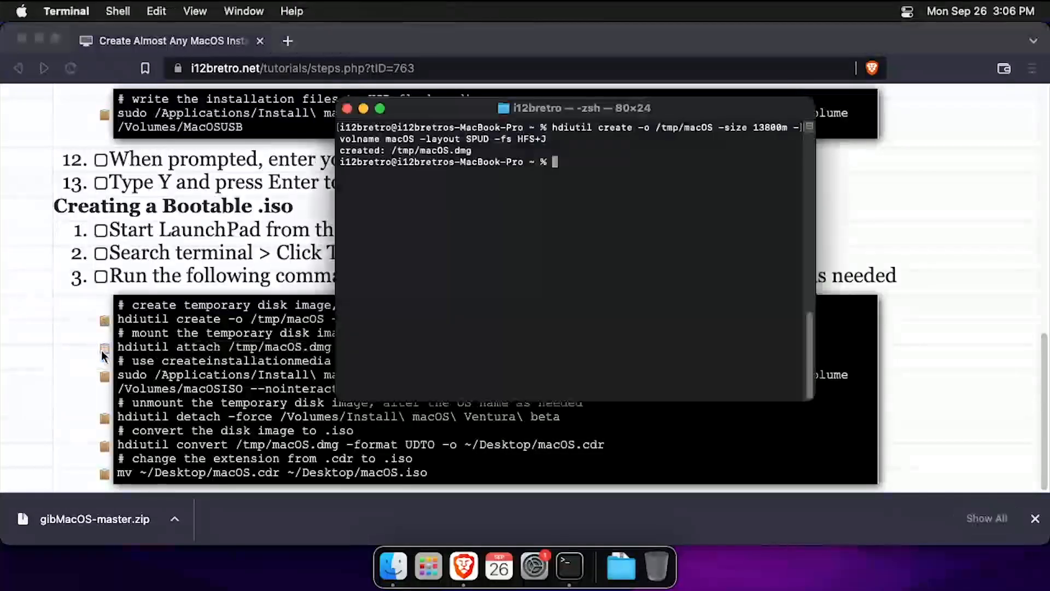
key(Return)
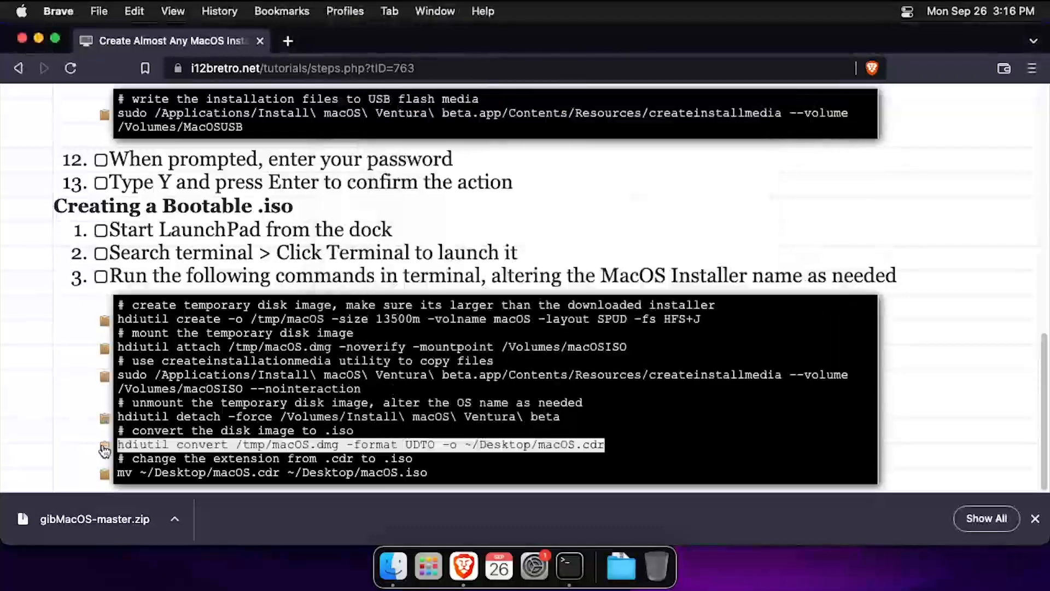
click(569, 565)
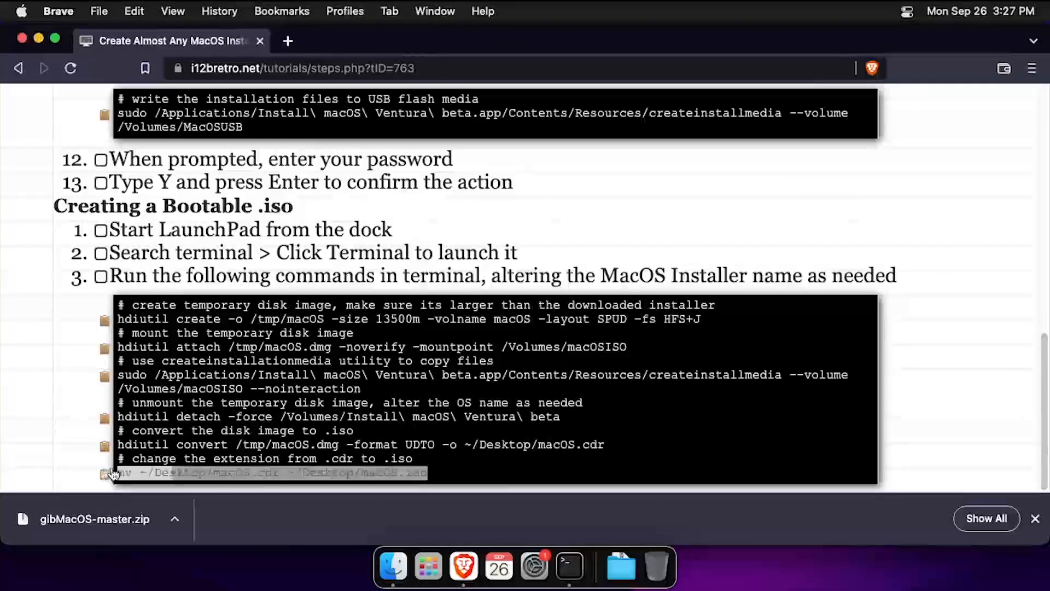
- End the shell session with exit and close the Terminal window
click(569, 567)
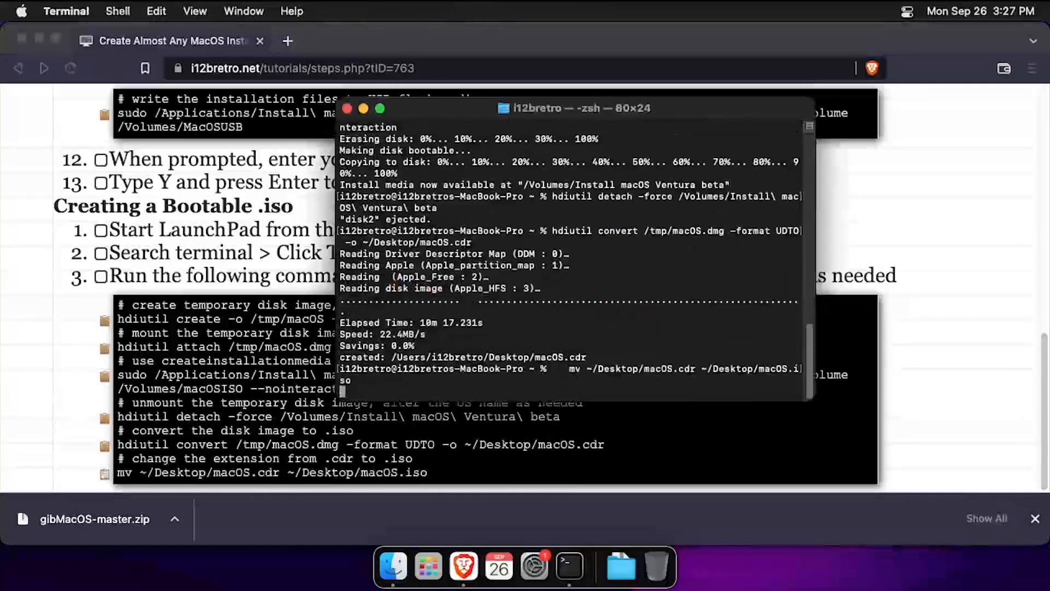
text(exi)
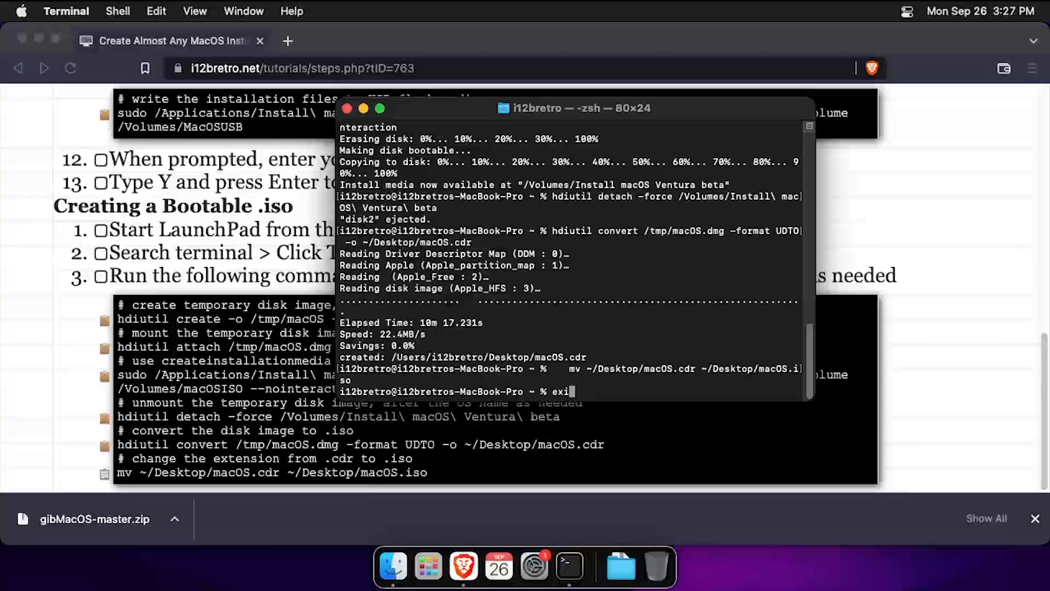
key(Return)
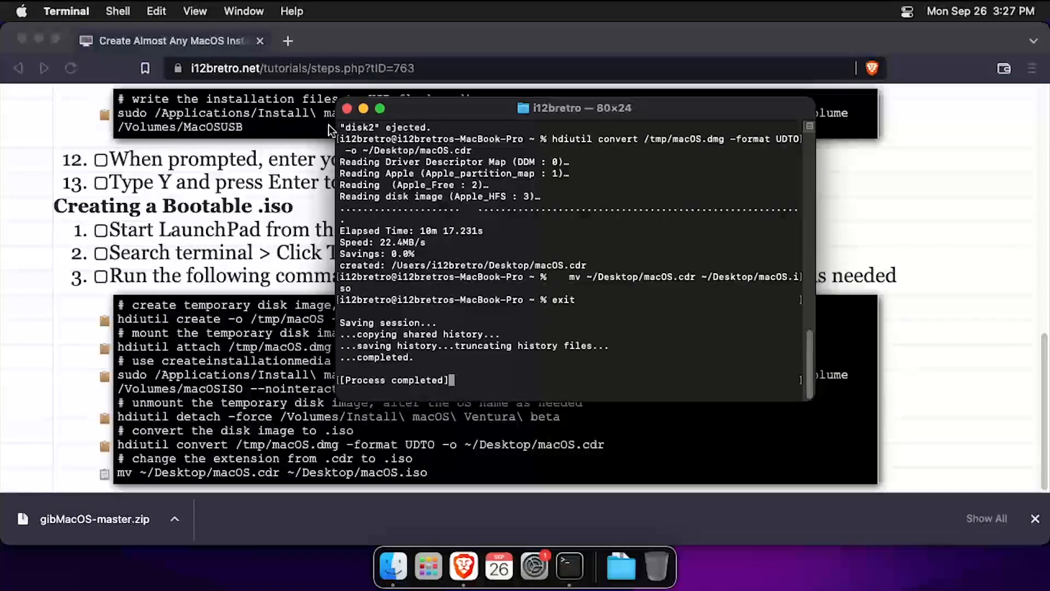
click(347, 108)
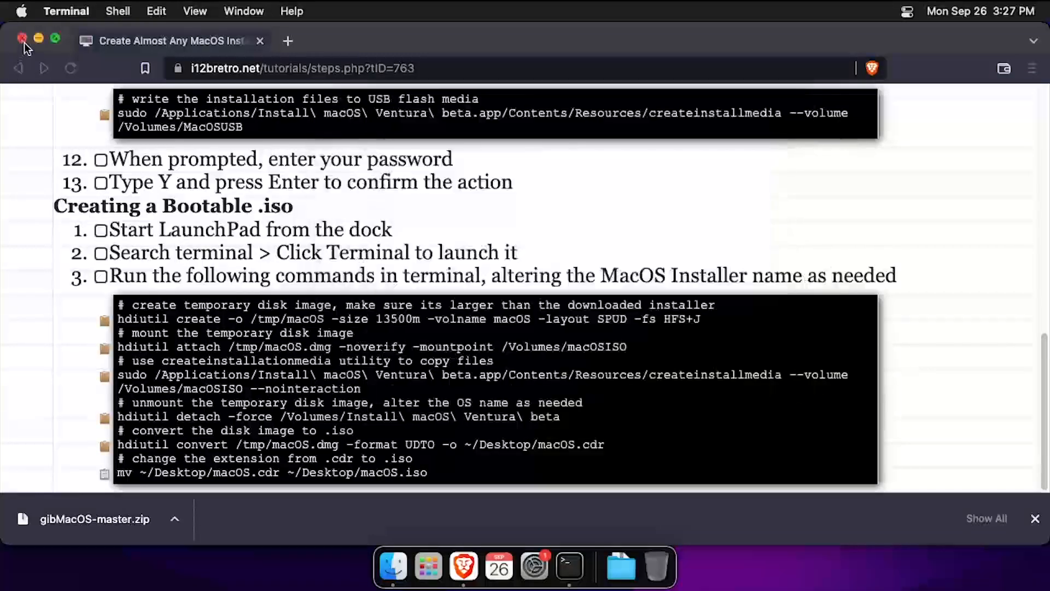
- Close Brave and the folder window, mount macOS.iso and open the Install macOS Ventura beta volume
click(22, 39)
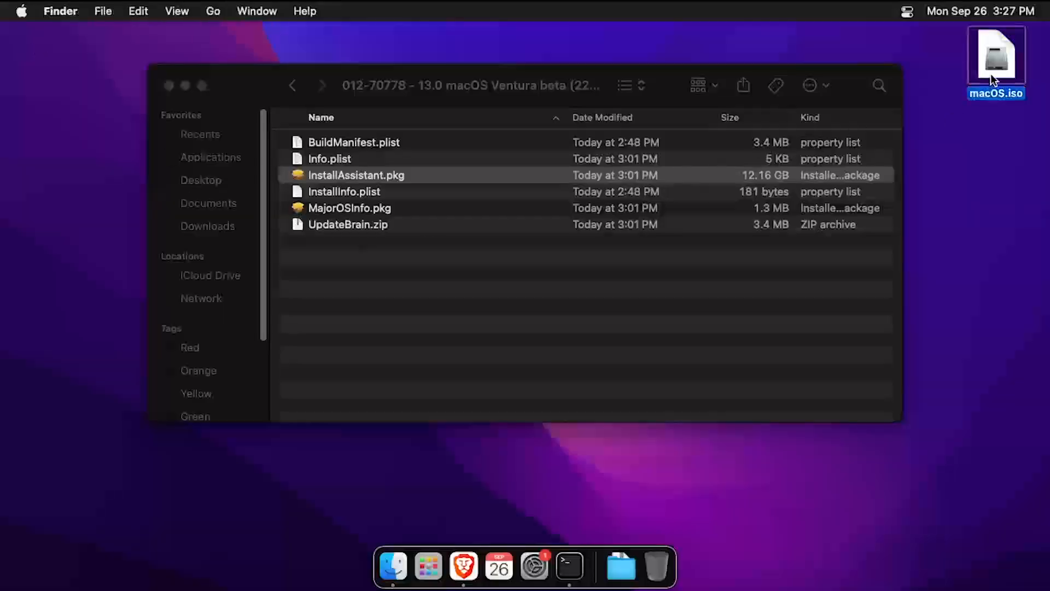
click(169, 85)
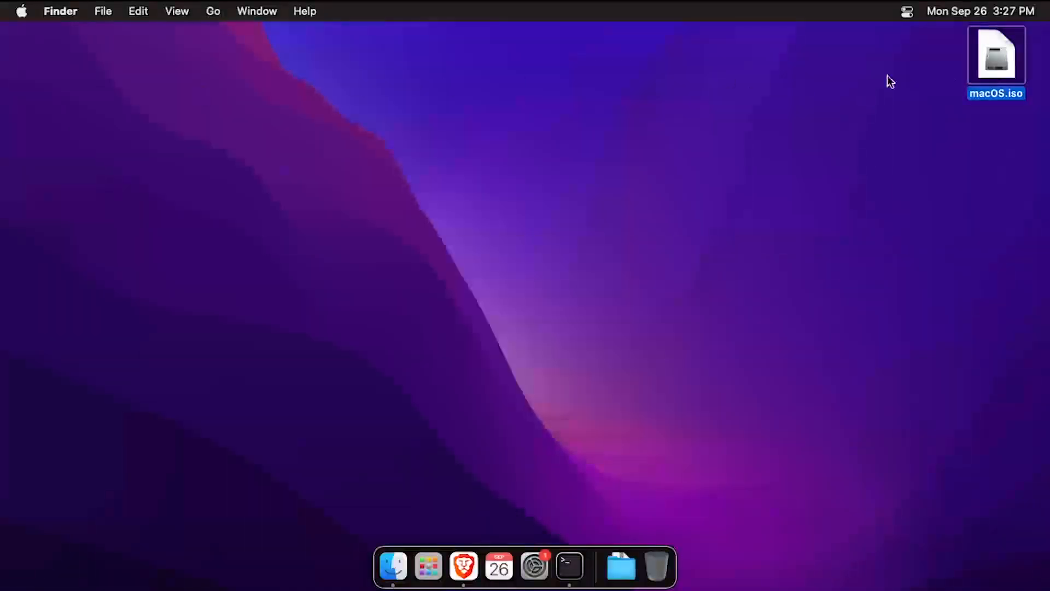
mouse_move(954, 75)
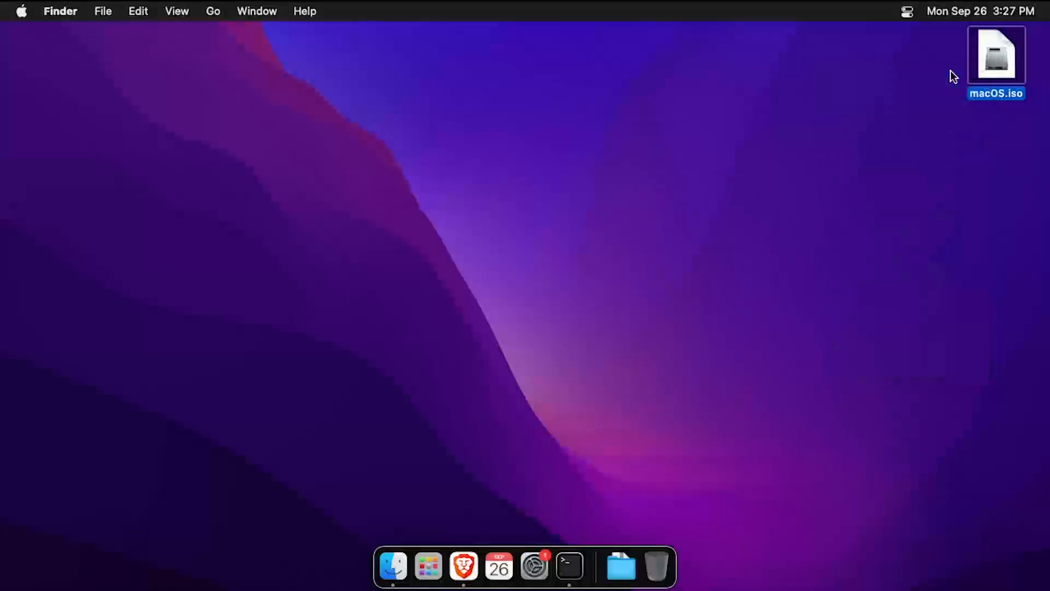
double_click(995, 54)
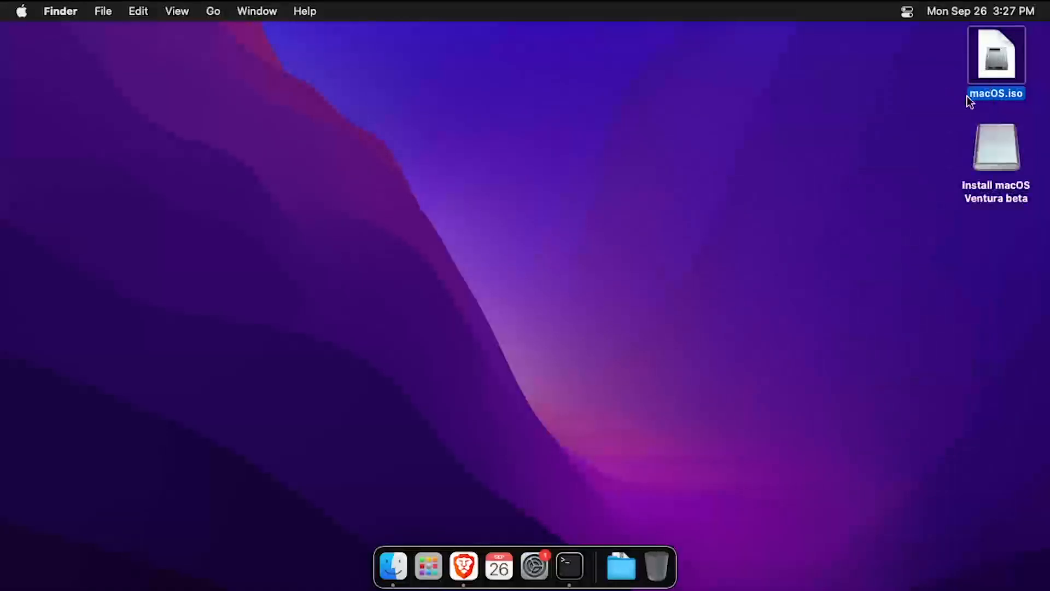
double_click(995, 145)
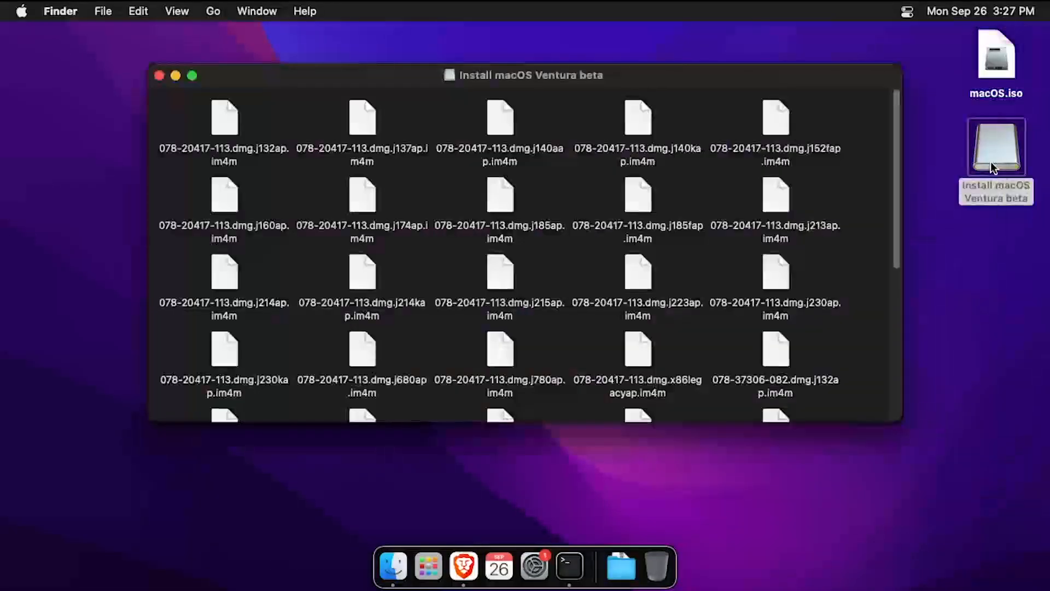